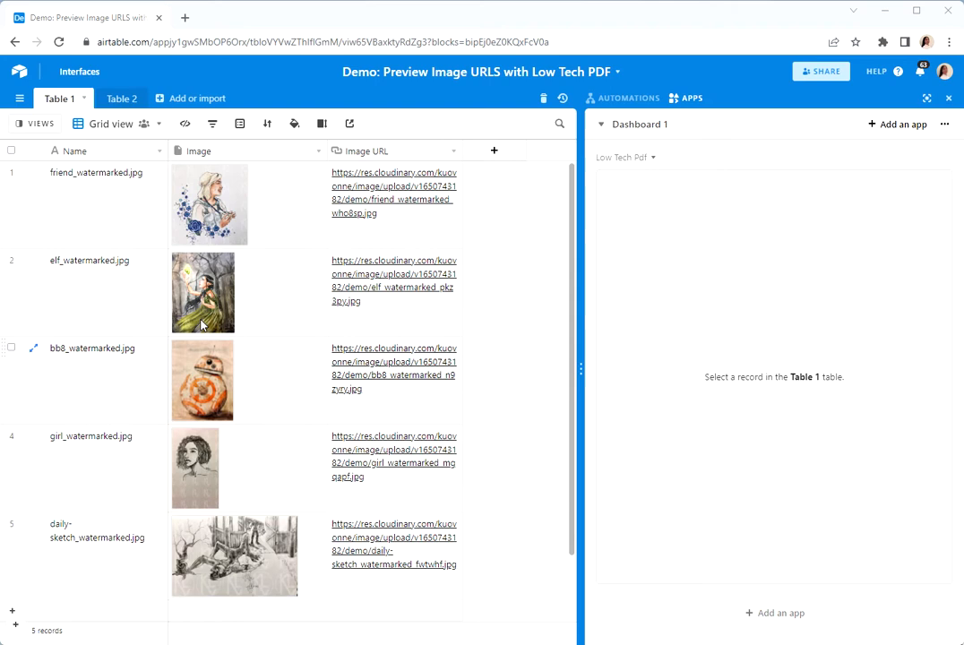
pyautogui.moveTo(254, 410)
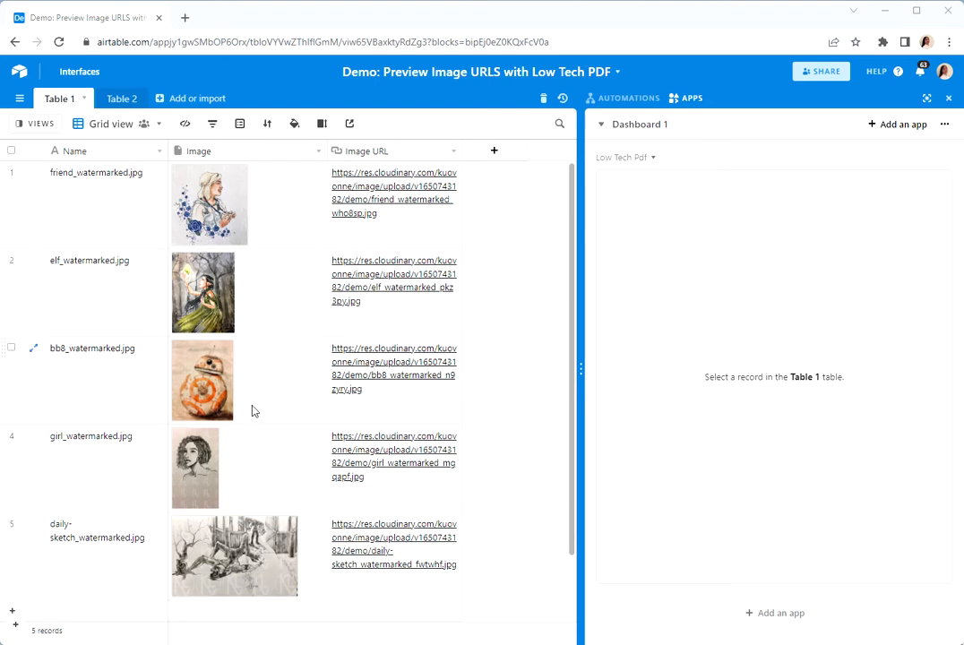
pyautogui.moveTo(265, 403)
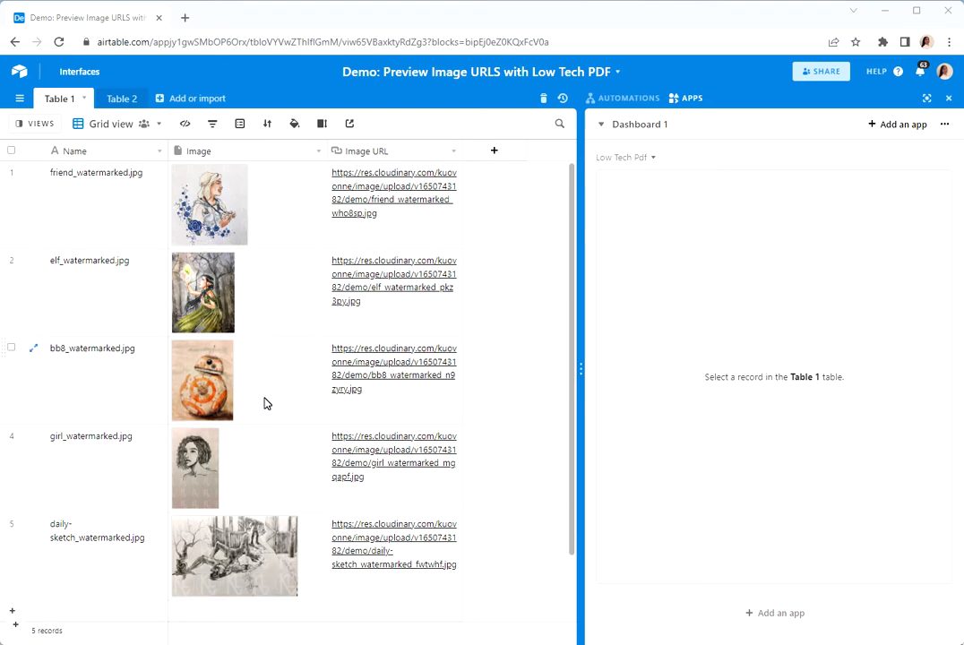
pyautogui.moveTo(242, 380)
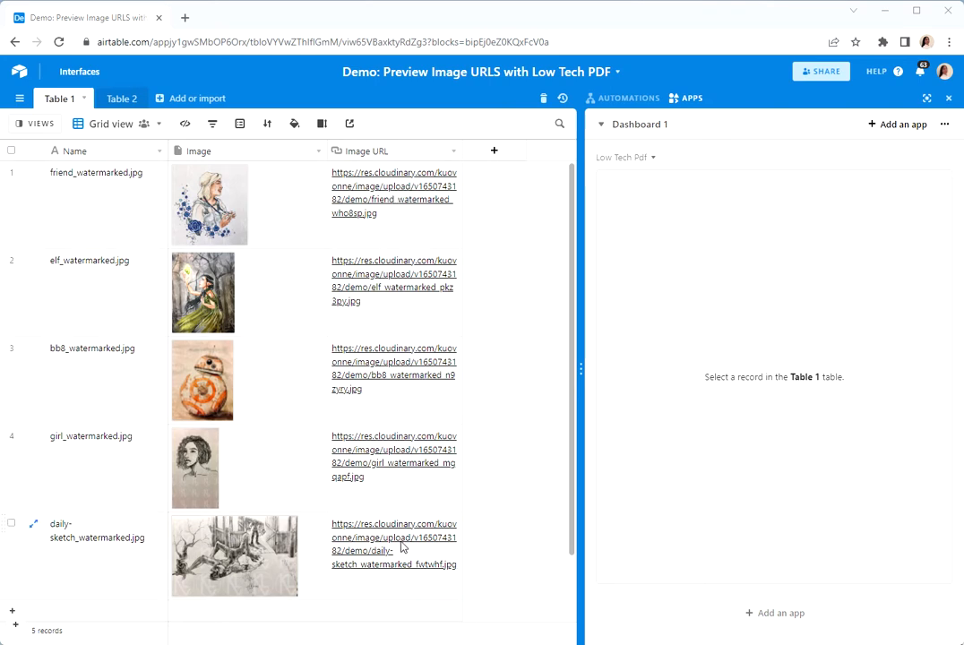
pyautogui.moveTo(412, 601)
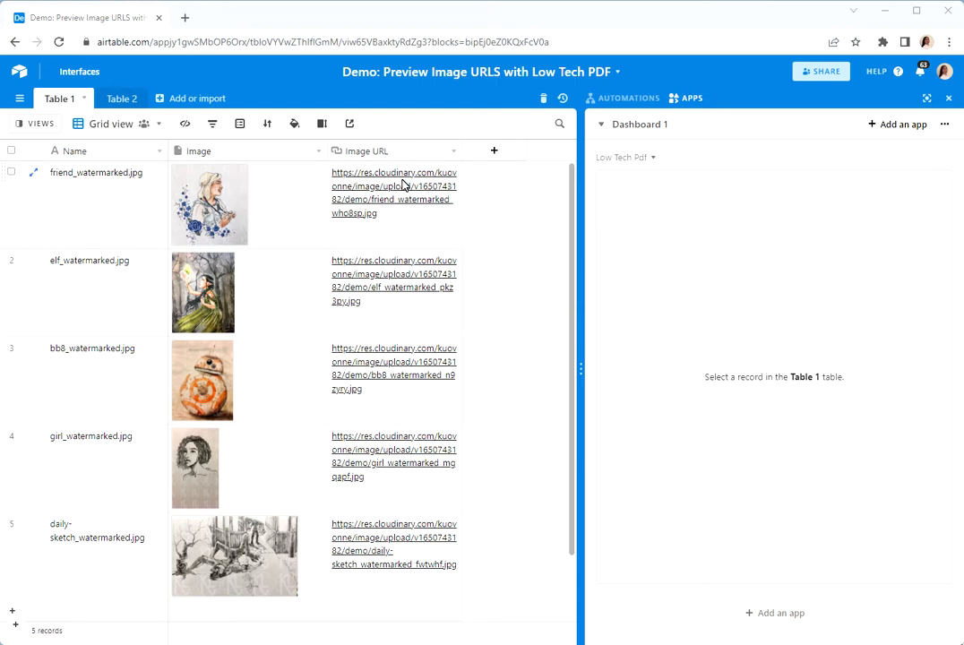
pyautogui.moveTo(340, 208)
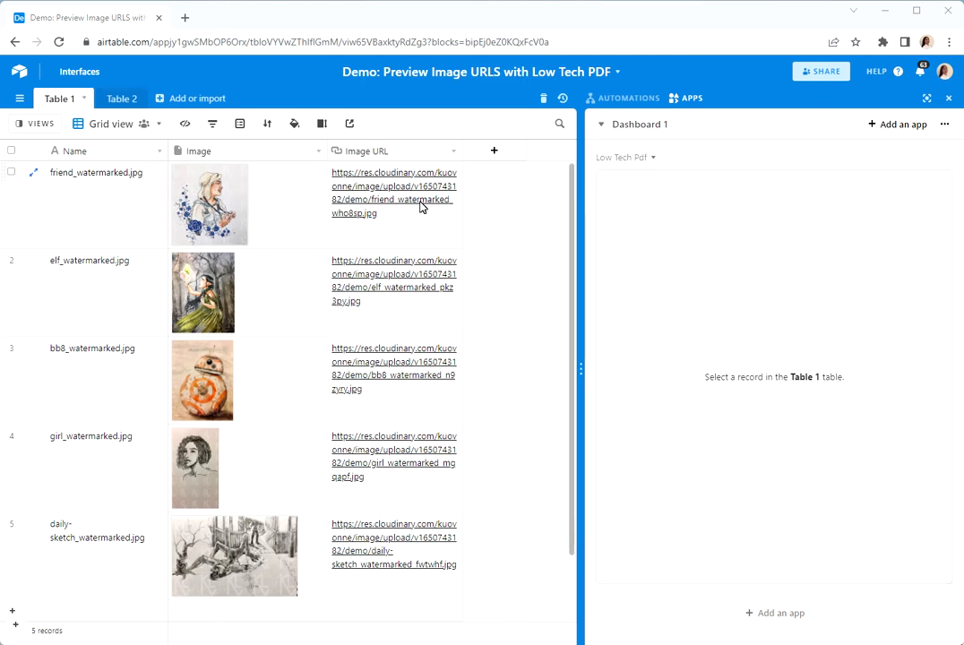
pyautogui.moveTo(165, 212)
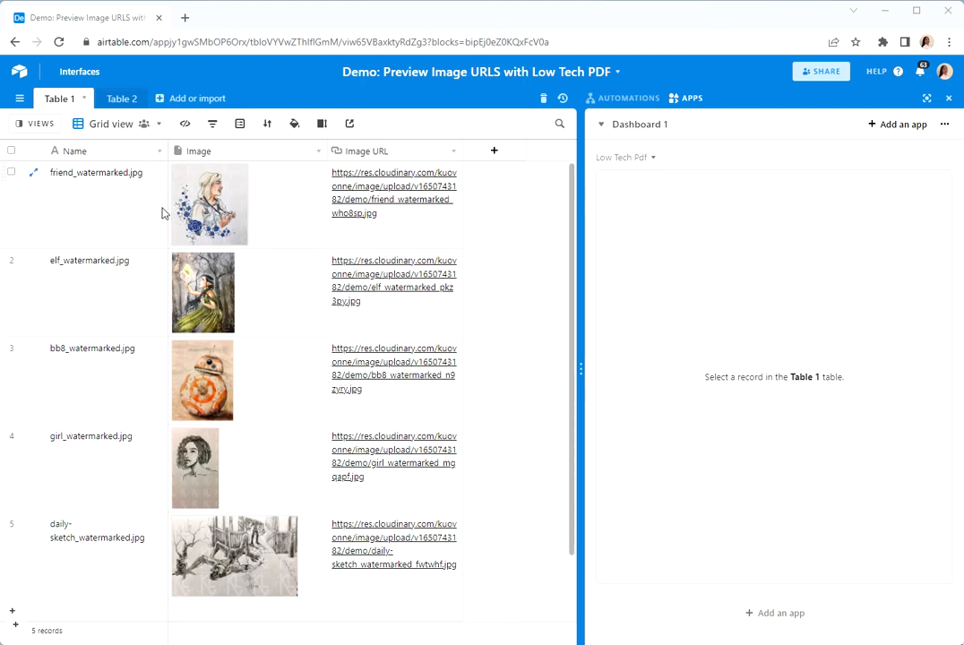
pyautogui.moveTo(124, 189)
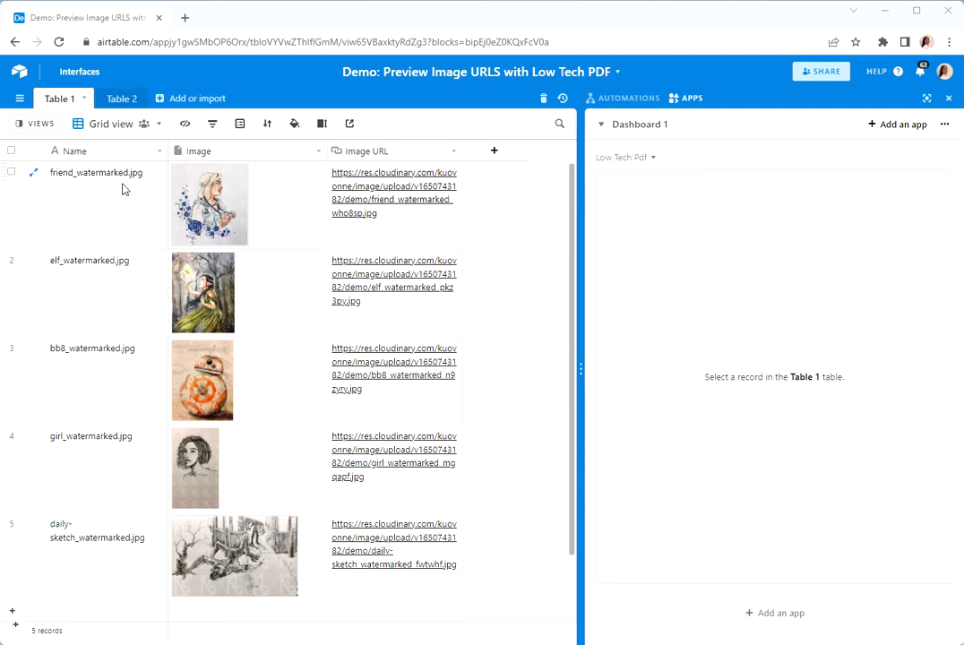
pyautogui.moveTo(405, 199)
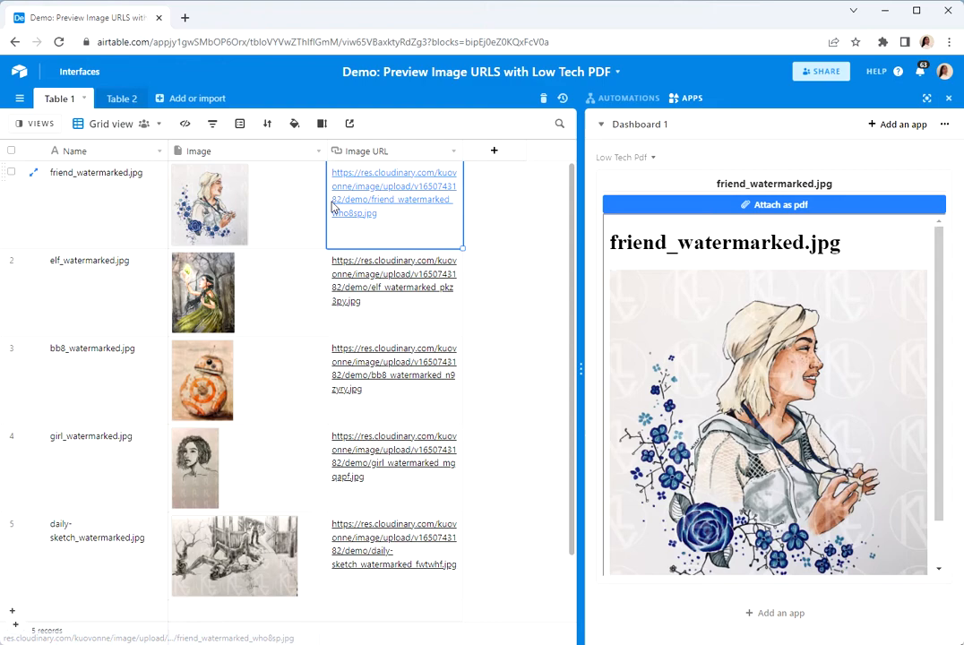
pyautogui.moveTo(391, 210)
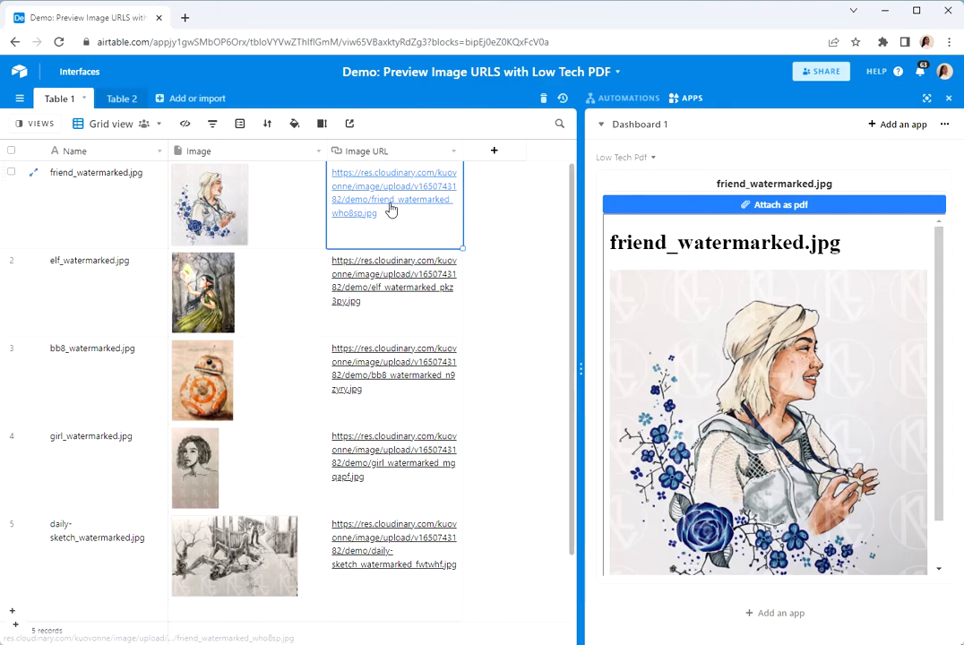
# Preview the elf, bb8, girl and daily-sketch records in Low Tech PDF.
pyautogui.click(393, 199)
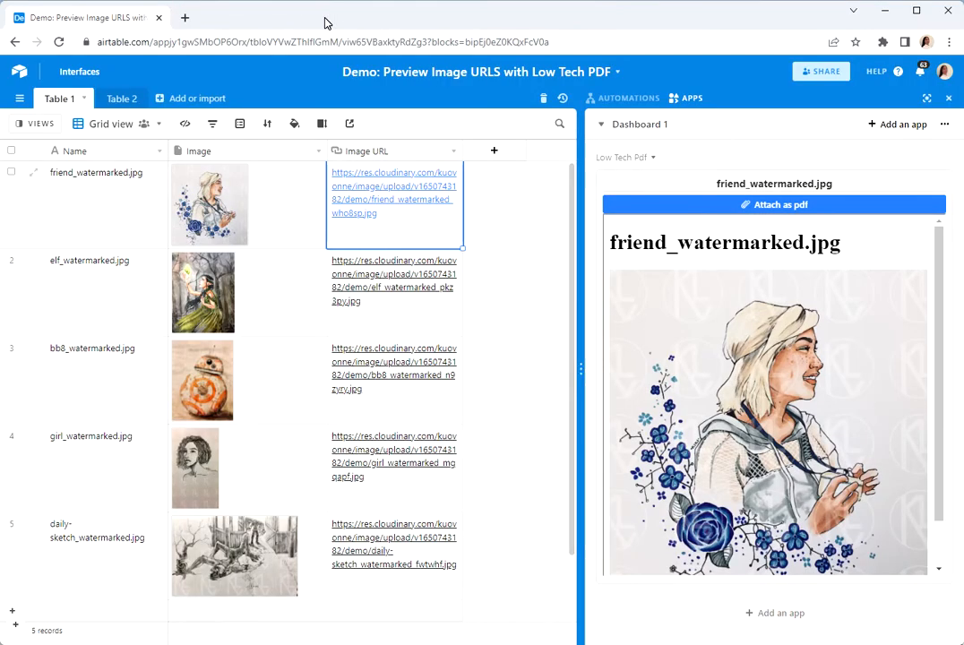
pyautogui.click(203, 293)
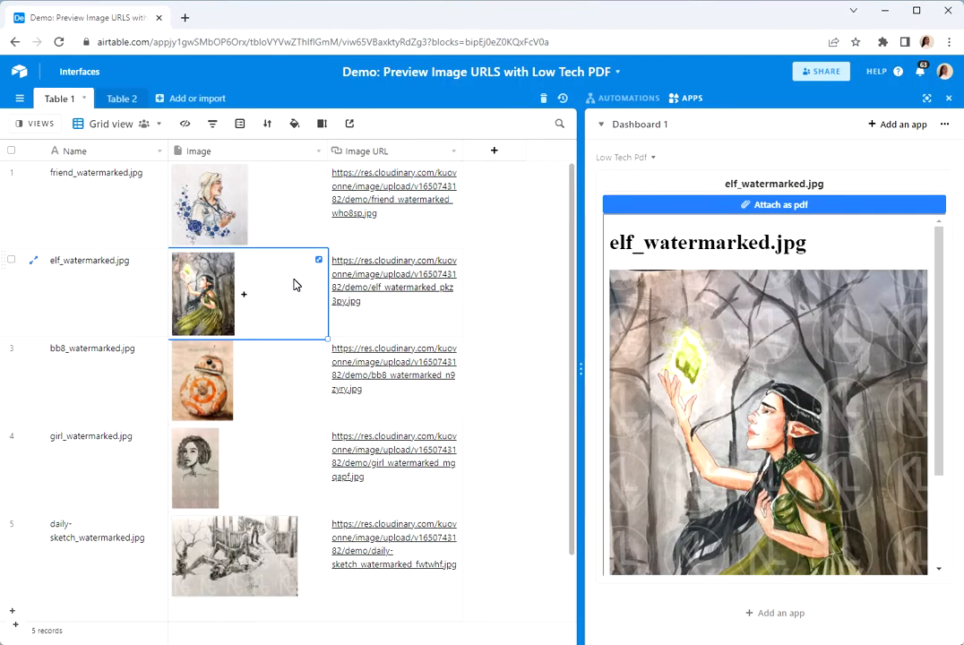
pyautogui.click(201, 381)
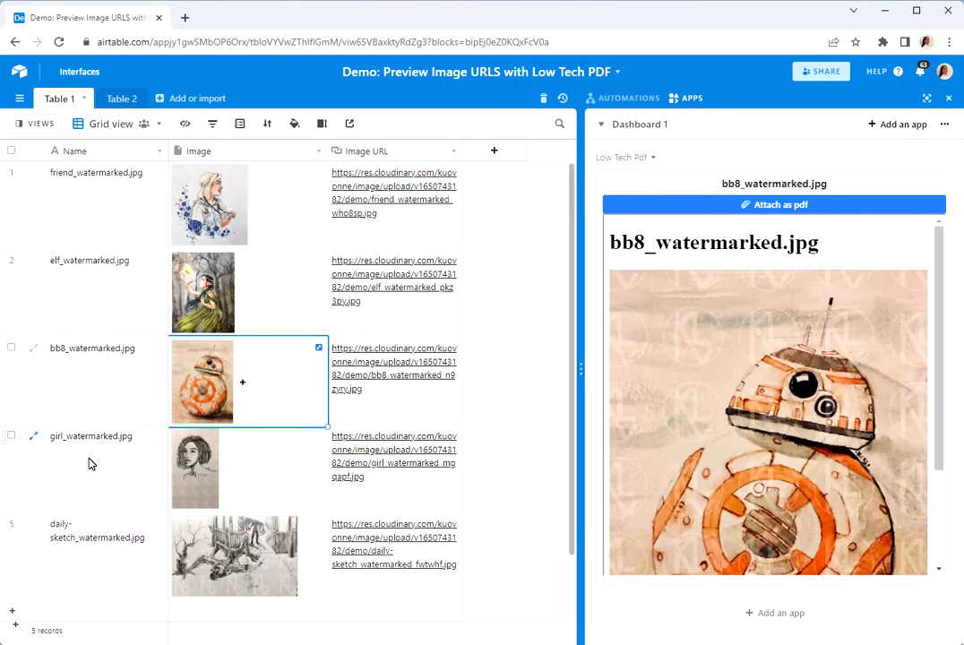
pyautogui.click(90, 435)
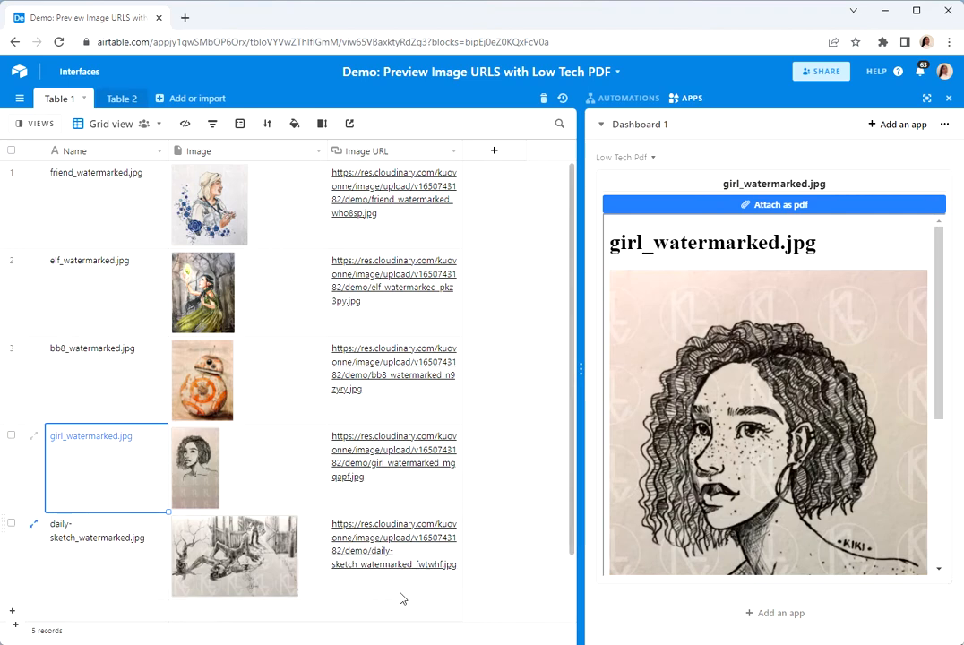
pyautogui.click(393, 537)
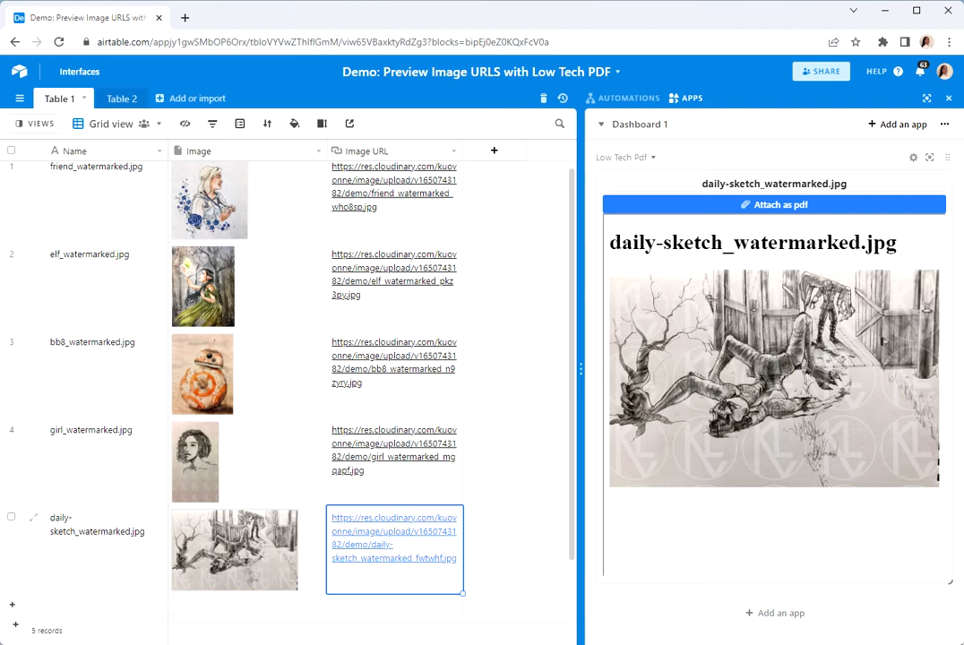
# Open the friend_watermarked.jpg image link in a new tab, then close it.
pyautogui.scroll(-3)
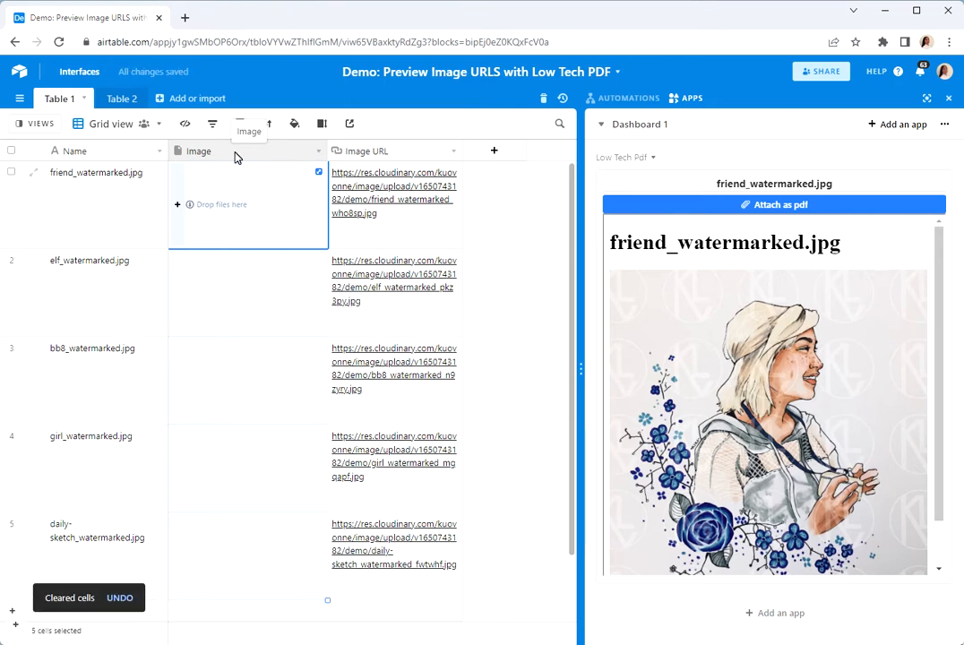
pyautogui.click(395, 199)
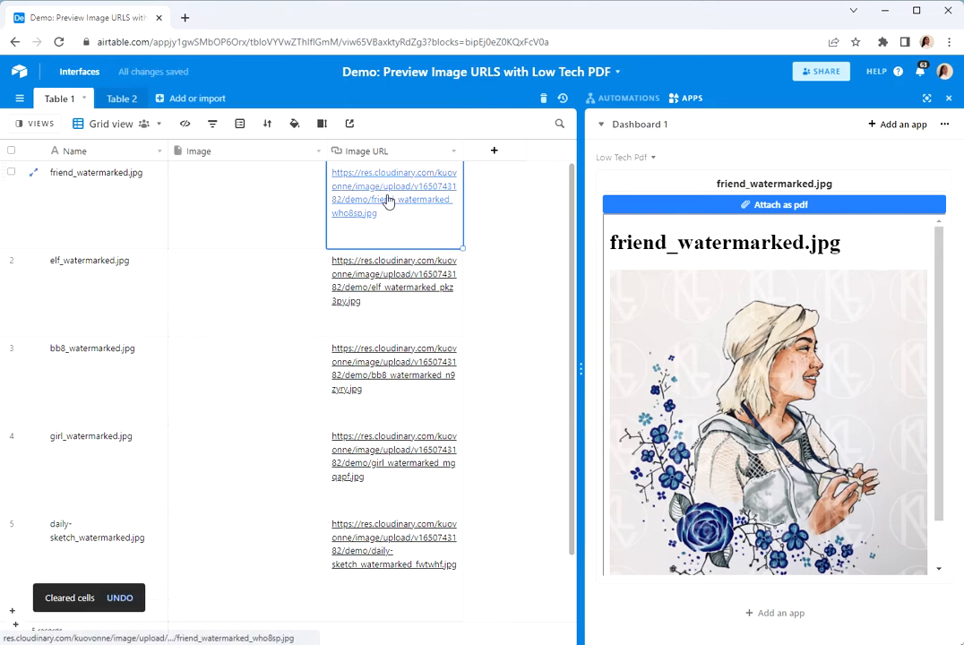
pyautogui.click(393, 185)
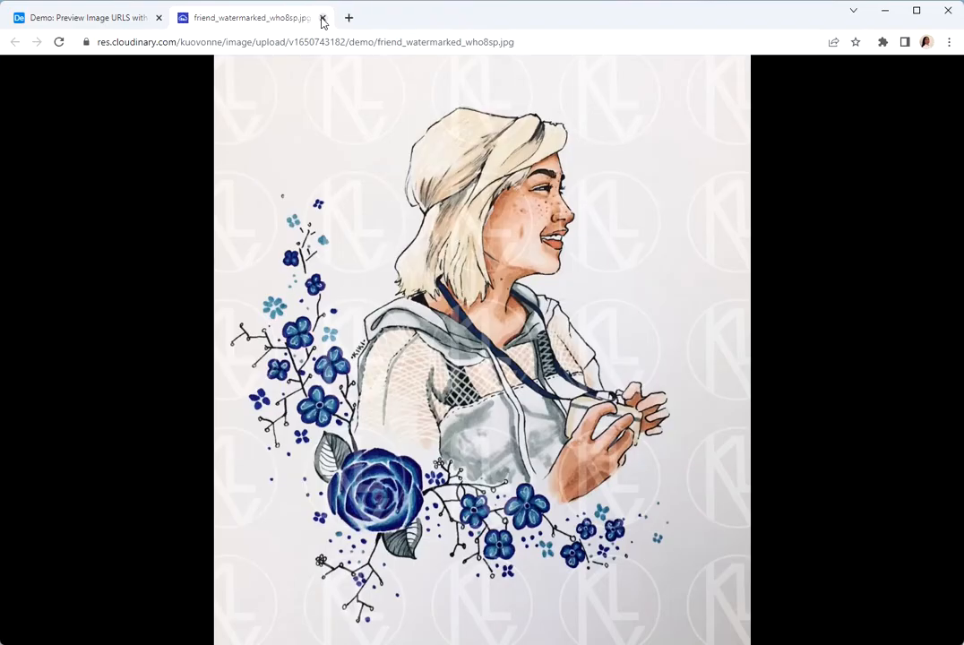
pyautogui.click(322, 18)
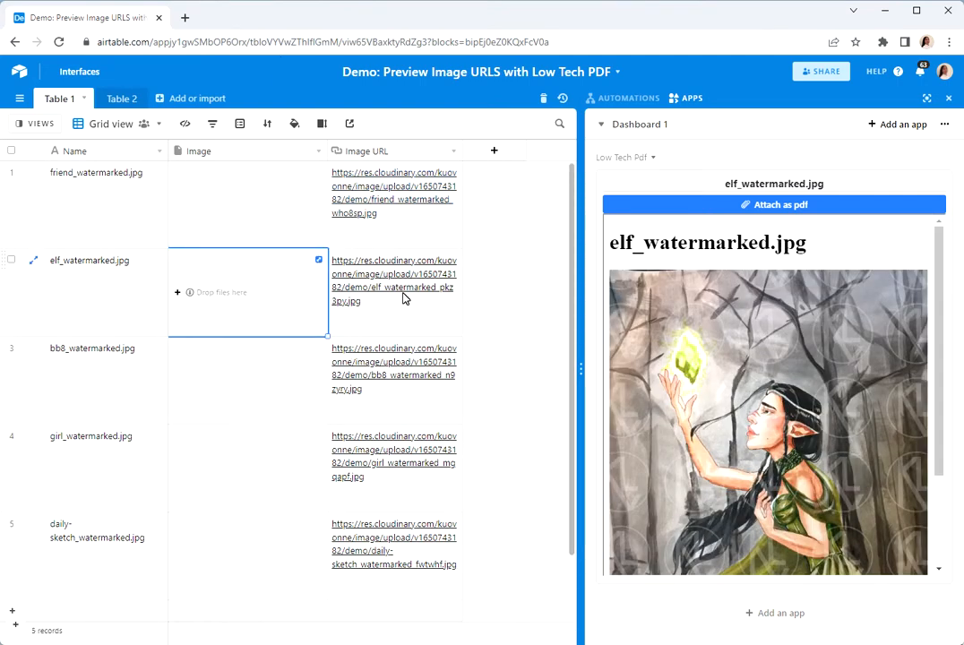
# Preview bb8_watermarked.jpg, check its image link, and bring up the Low Tech Pdf settings.
pyautogui.click(394, 279)
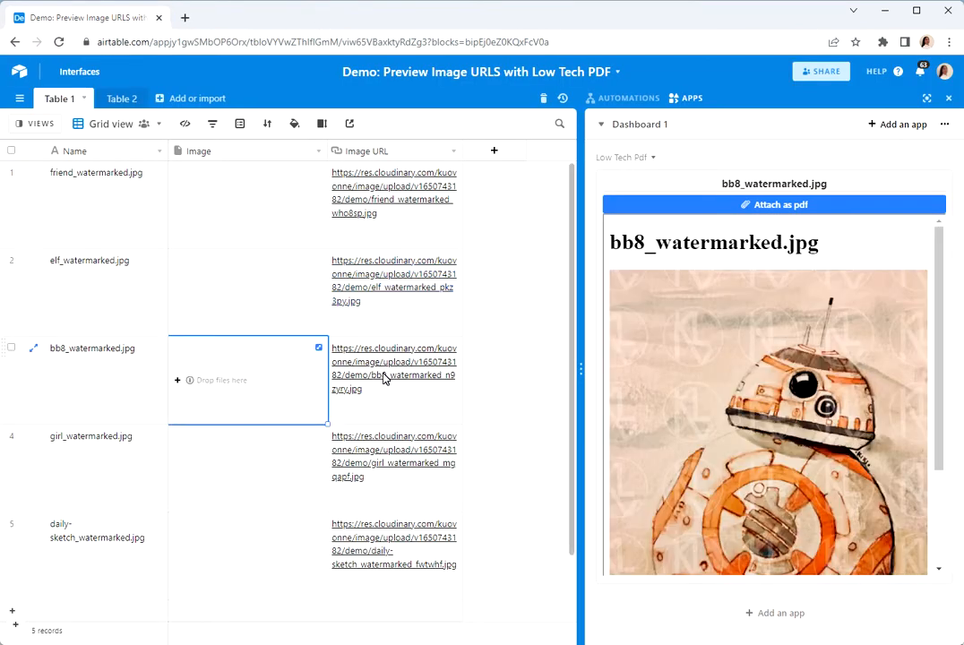
pyautogui.click(394, 368)
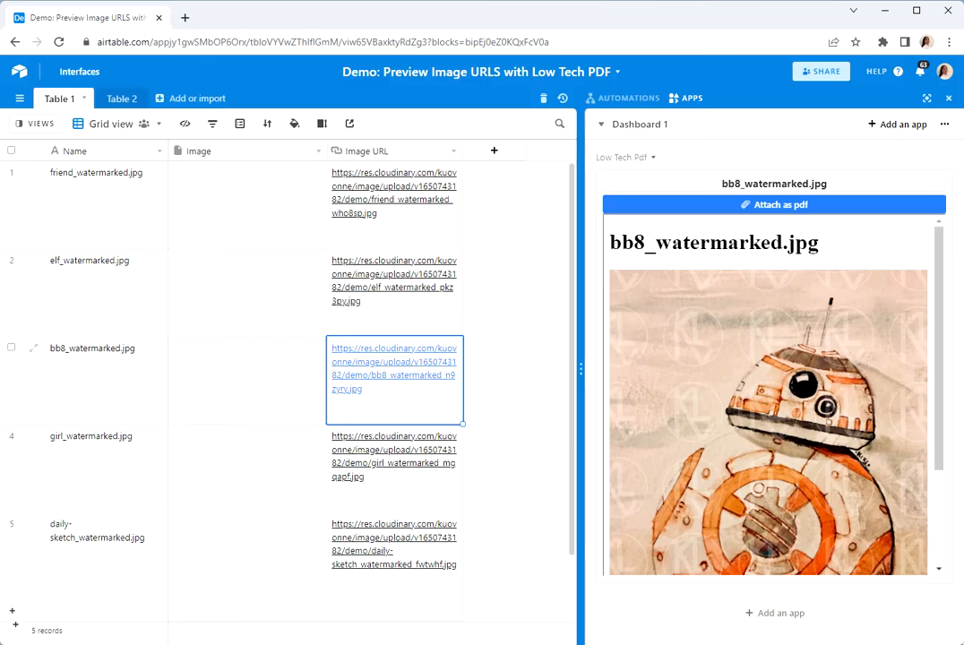
pyautogui.click(538, 238)
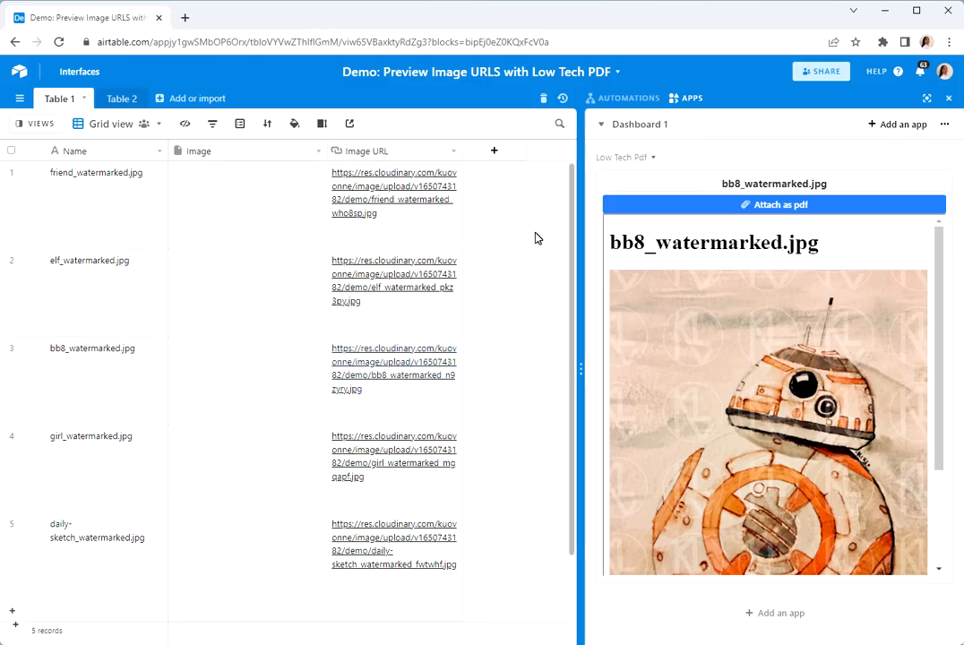
pyautogui.moveTo(914, 157)
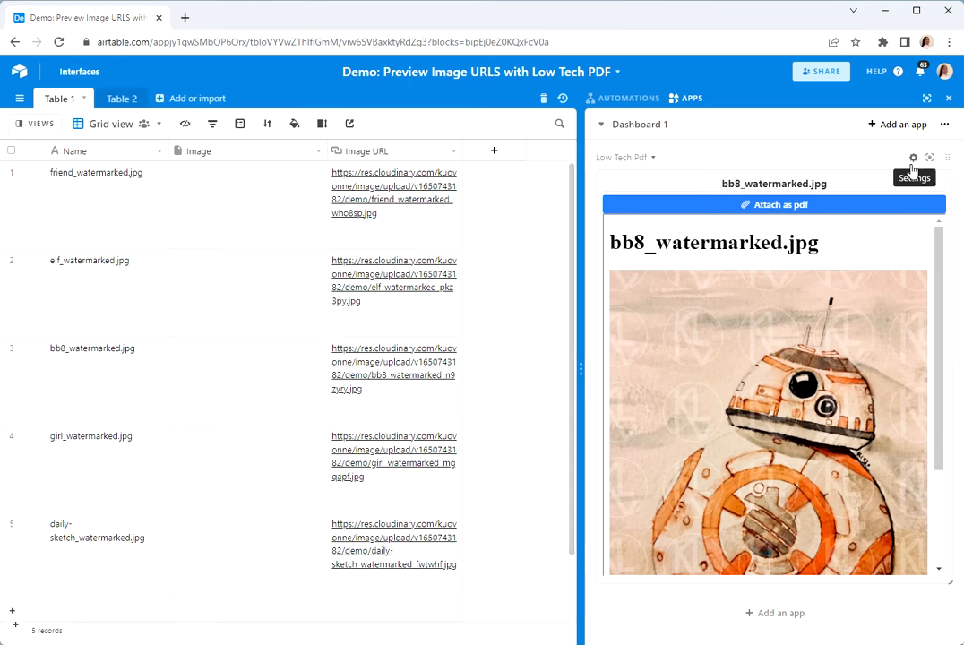
pyautogui.moveTo(882, 145)
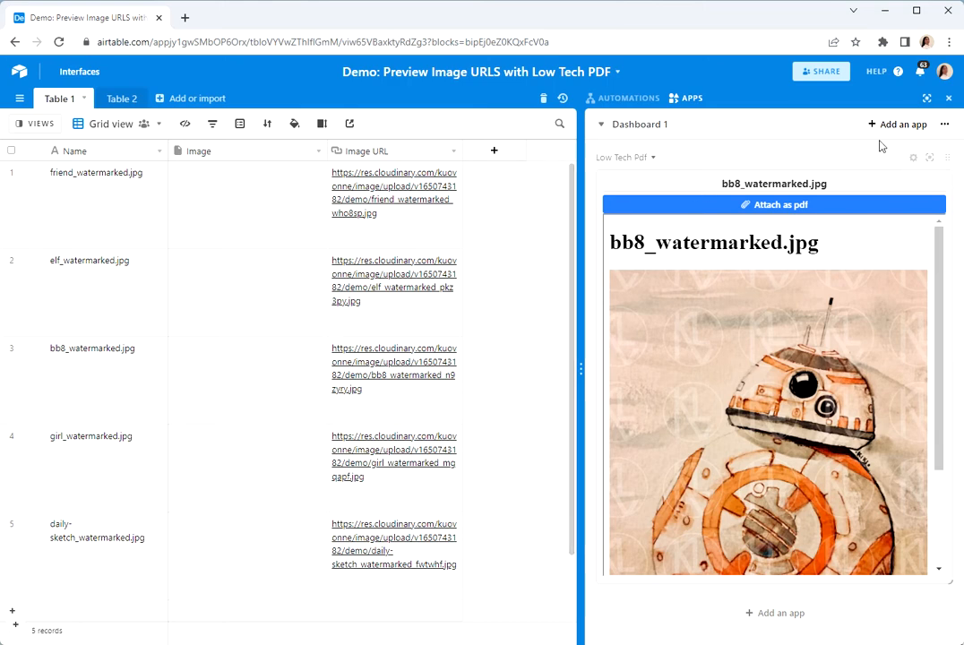
pyautogui.click(913, 158)
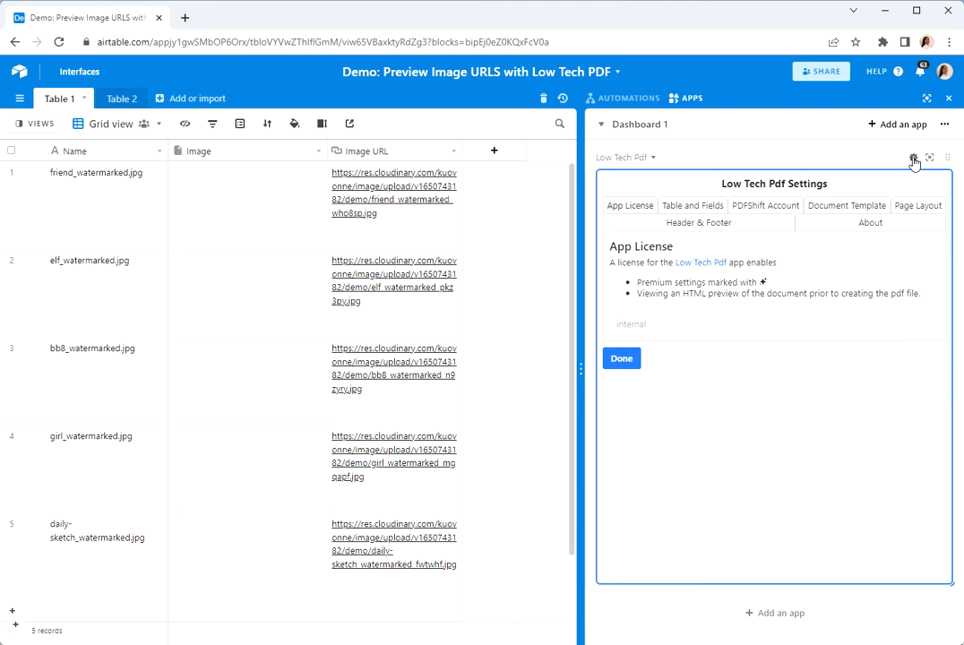
pyautogui.moveTo(674, 231)
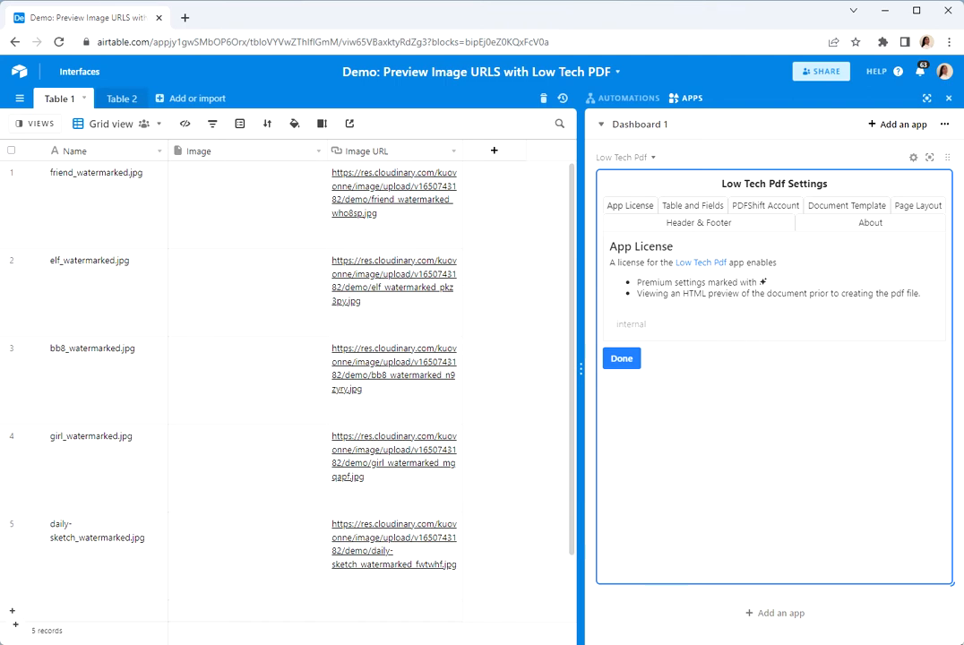
pyautogui.moveTo(692, 210)
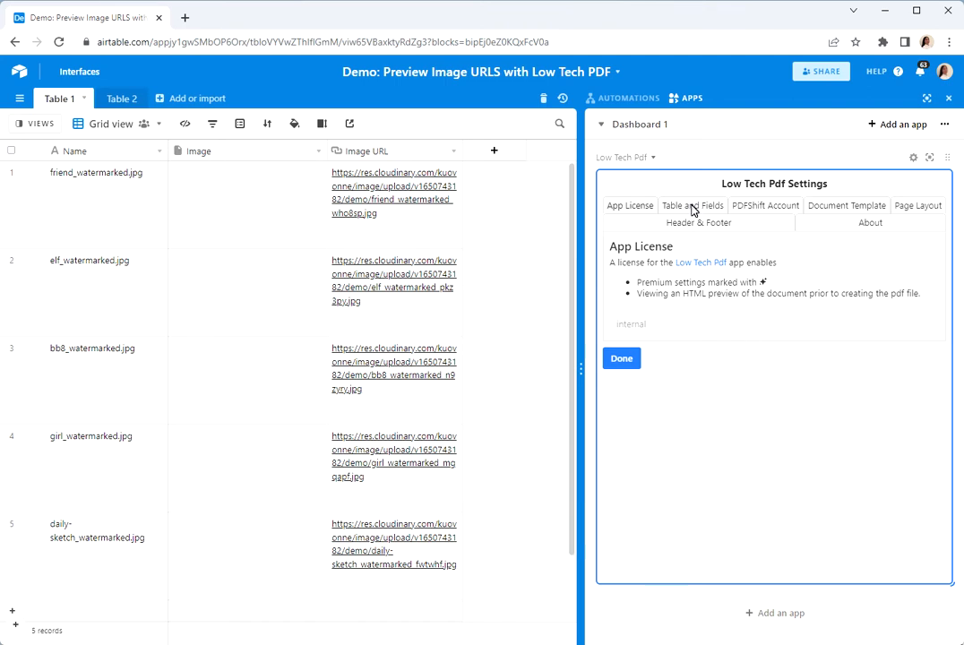
# Review the Table and Fields tab (Table 1, Name, Image) and the PDFShift Account tab.
pyautogui.click(692, 205)
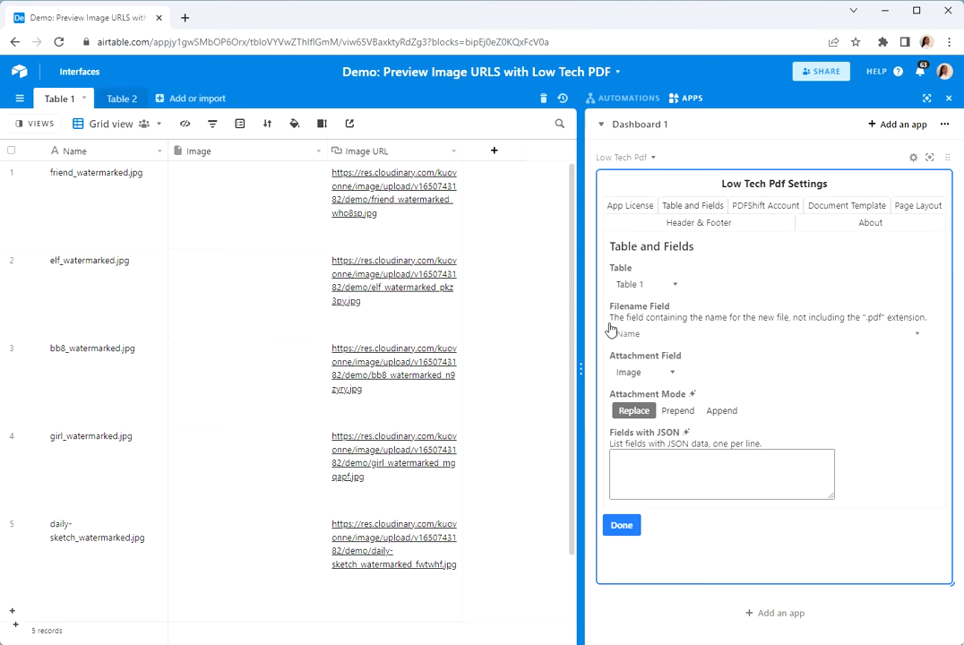
pyautogui.moveTo(635, 339)
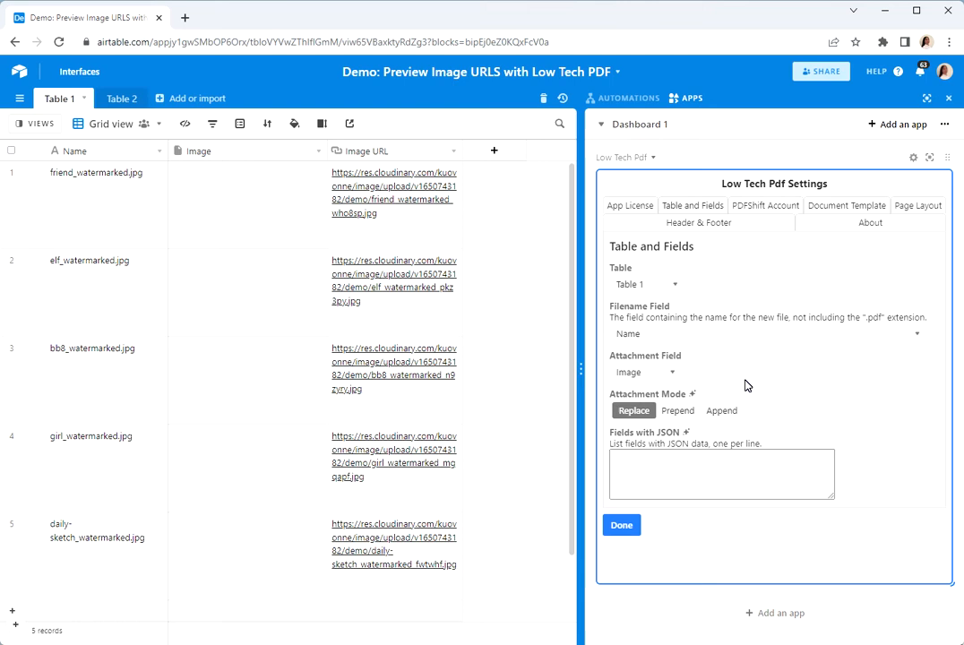
pyautogui.moveTo(731, 377)
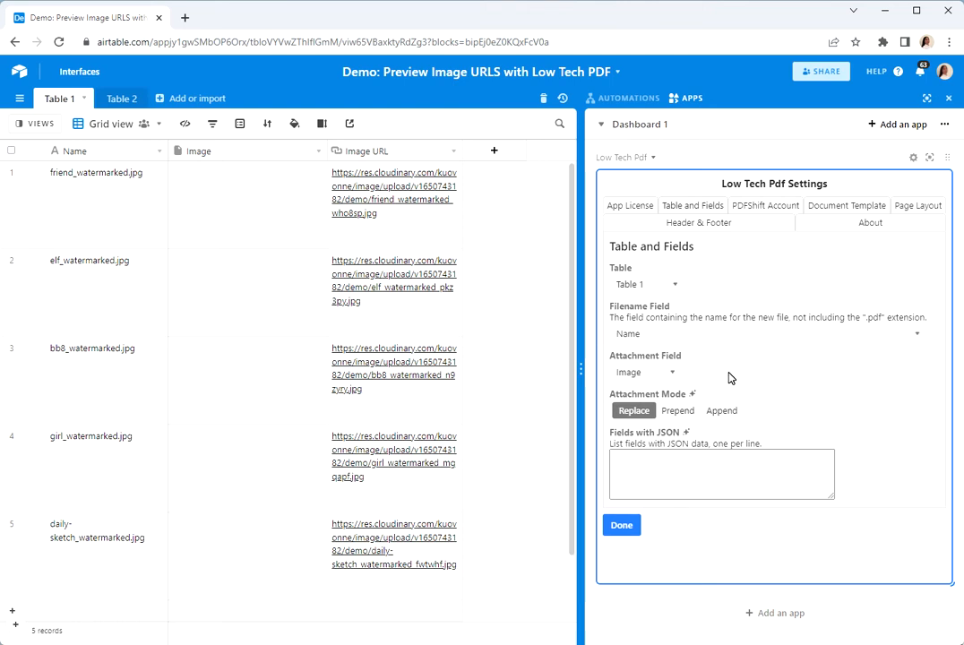
pyautogui.moveTo(762, 366)
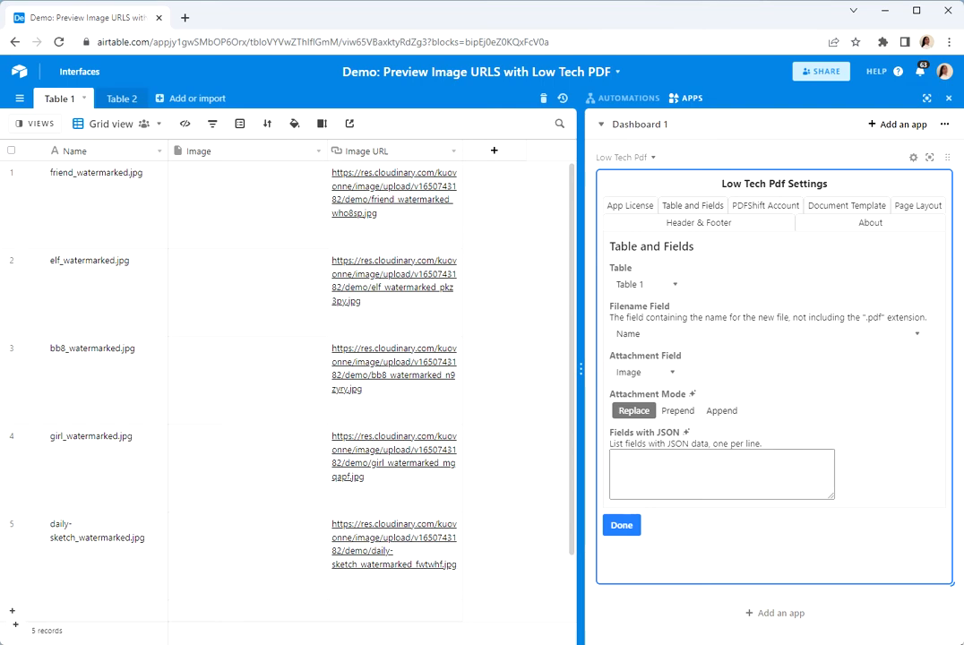
pyautogui.moveTo(783, 201)
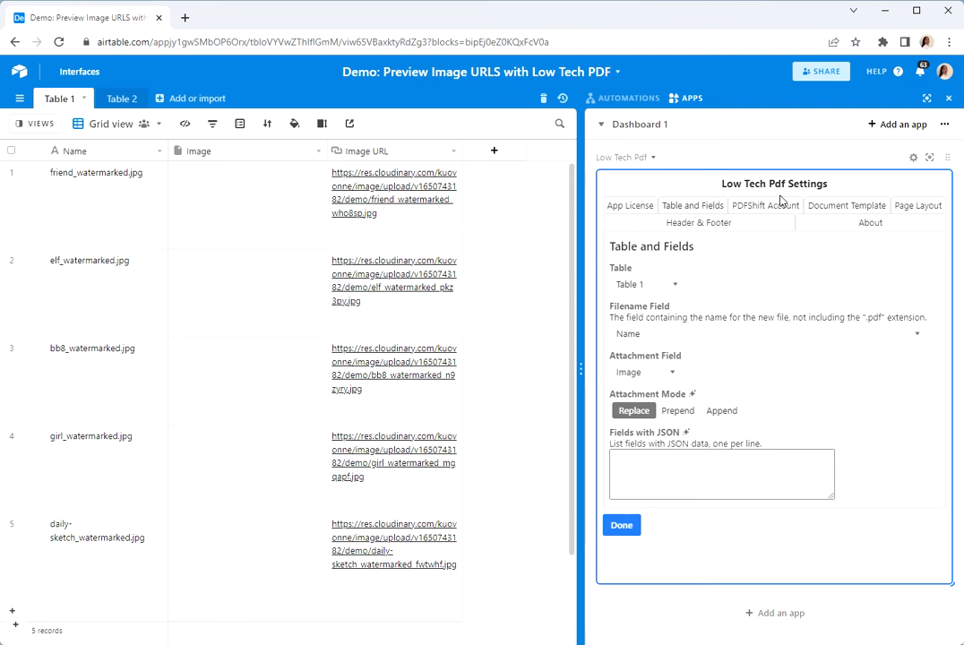
pyautogui.click(764, 205)
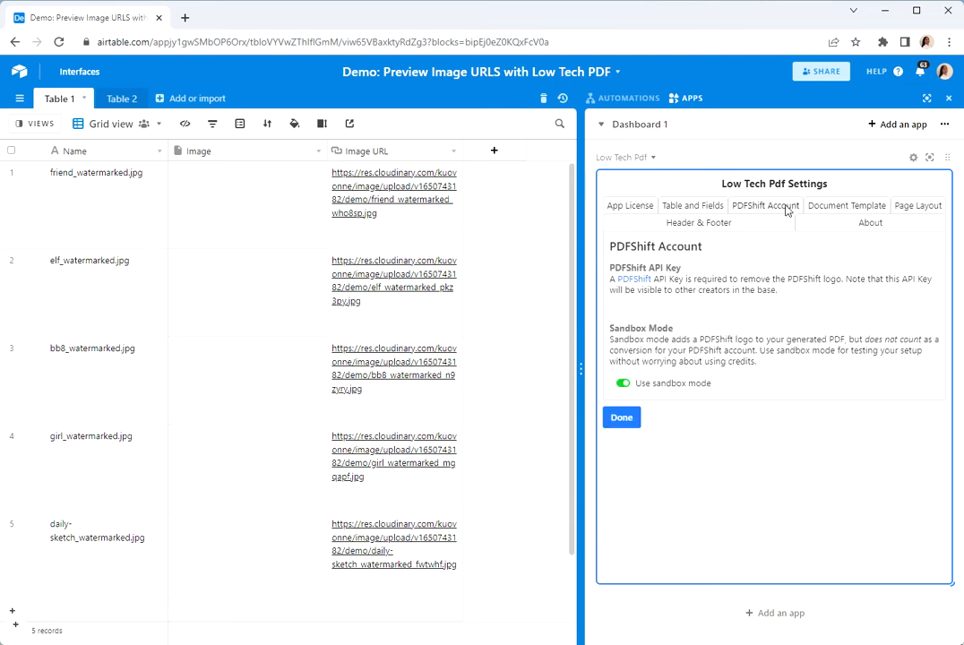
pyautogui.moveTo(843, 209)
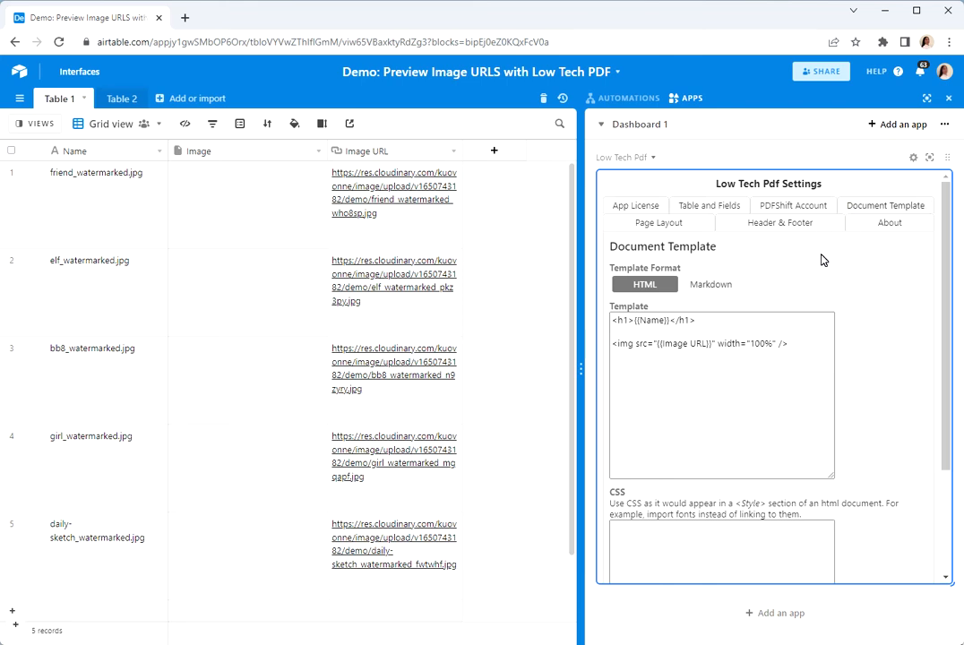
pyautogui.moveTo(783, 296)
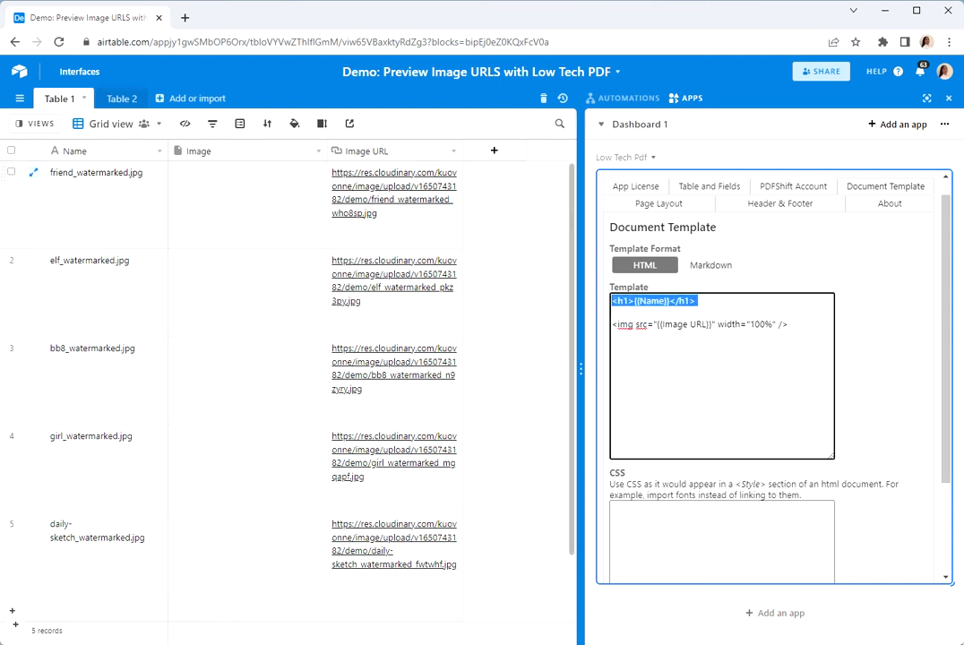
pyautogui.moveTo(594, 345)
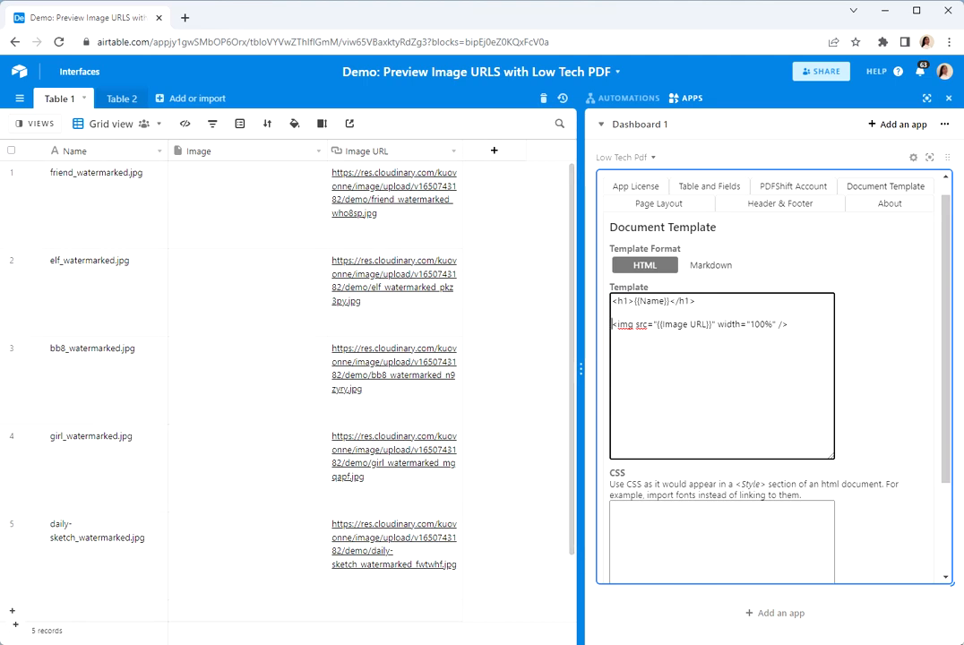
# Inspect the template's img line, highlighting the {{Image URL}} placeholder and width attribute.
pyautogui.tripleClick(699, 323)
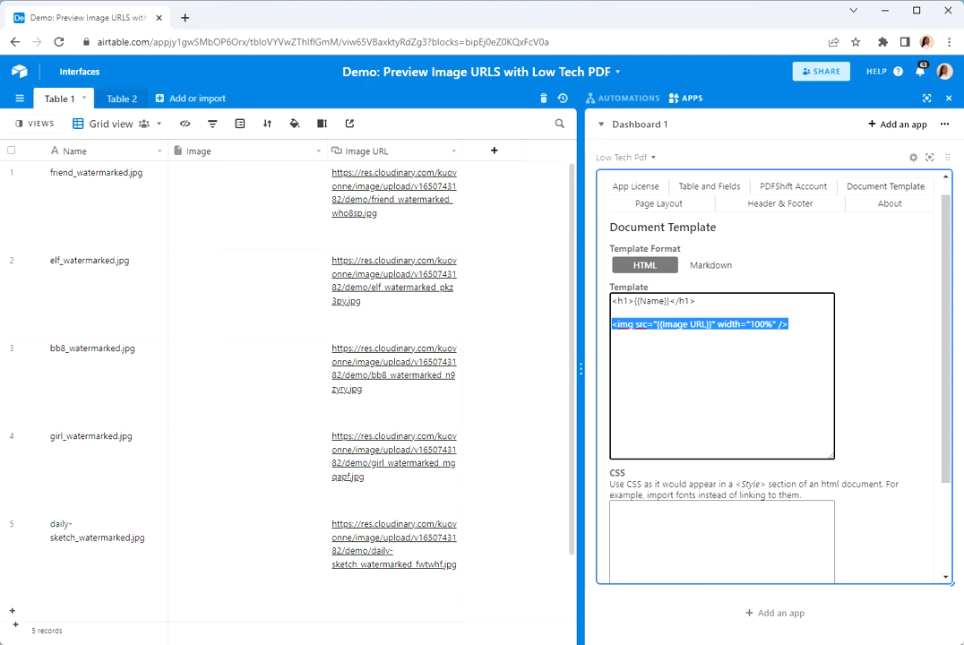
pyautogui.click(613, 323)
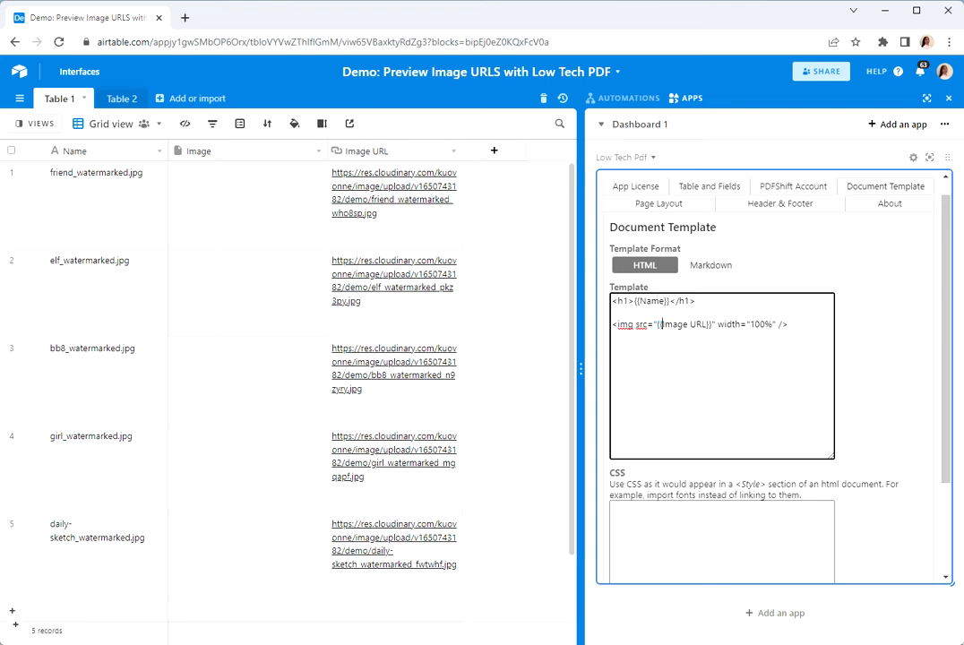
pyautogui.doubleClick(684, 324)
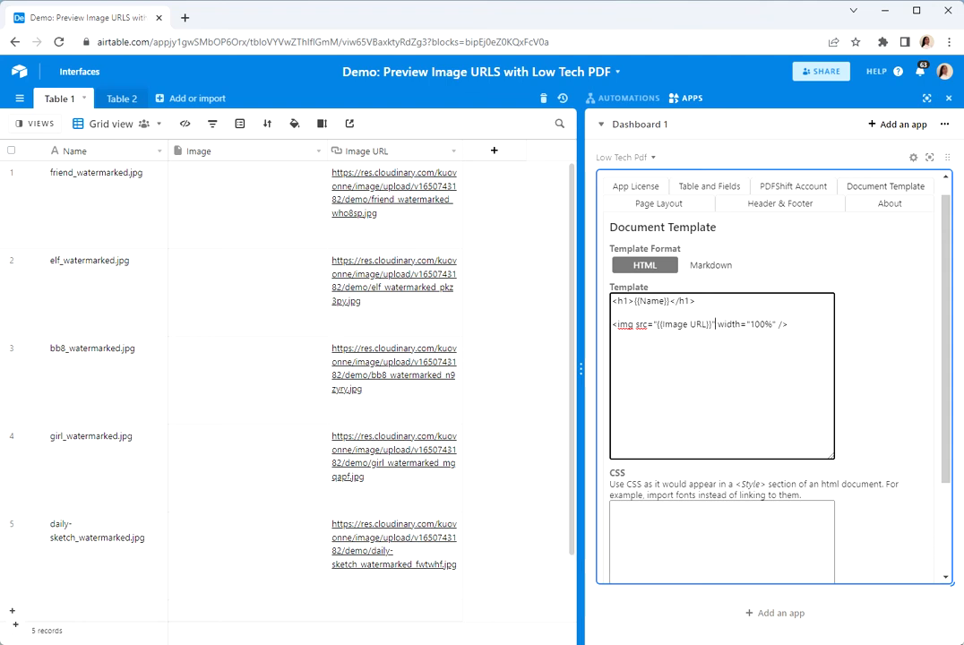
pyautogui.doubleClick(730, 323)
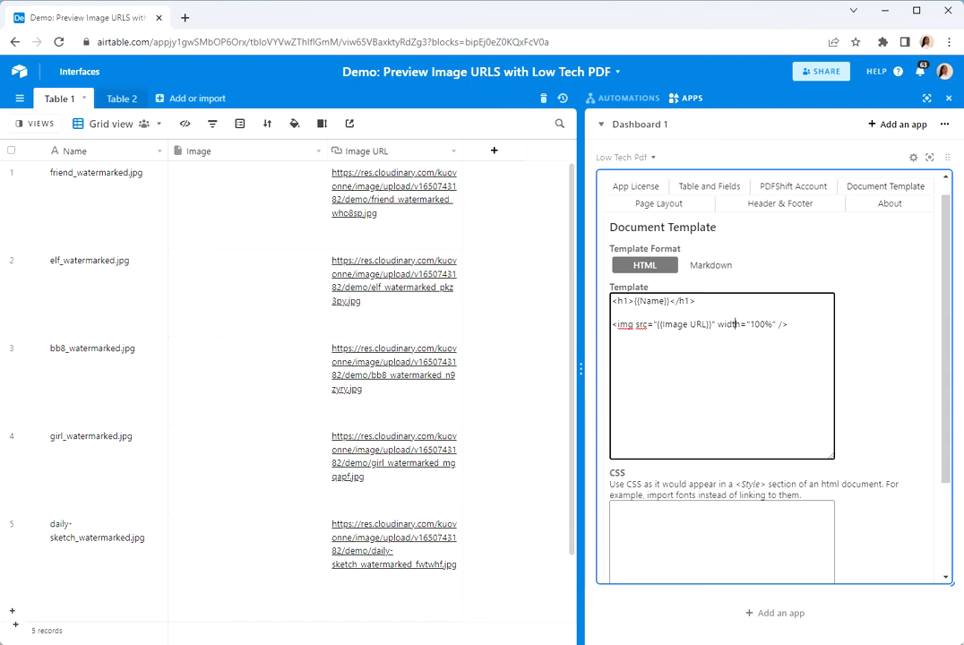
pyautogui.moveTo(913, 157)
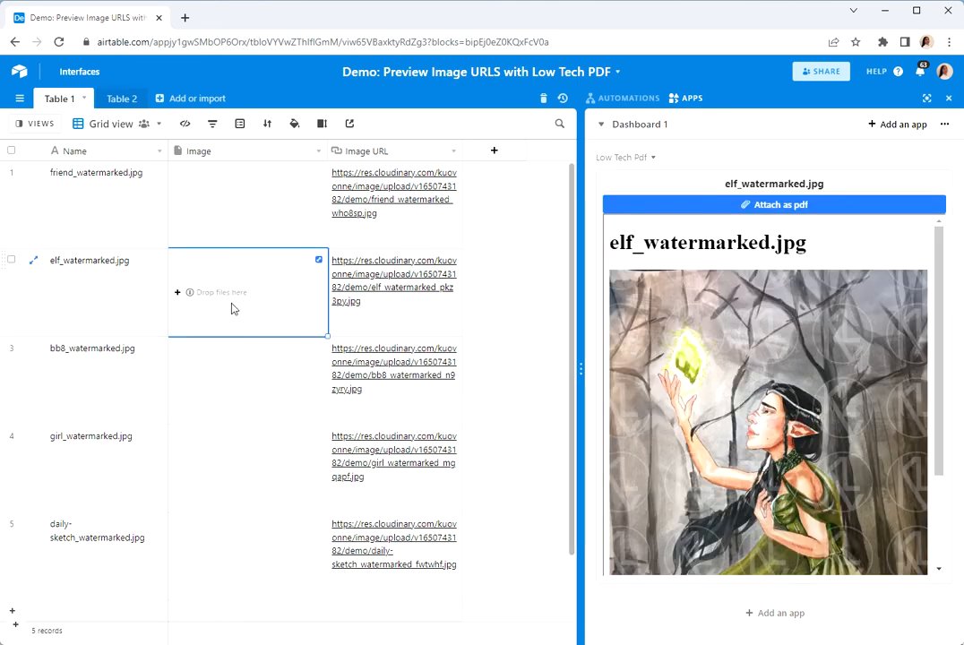
# Select the girl_watermarked.jpg row so the app previews its title and image.
pyautogui.click(90, 436)
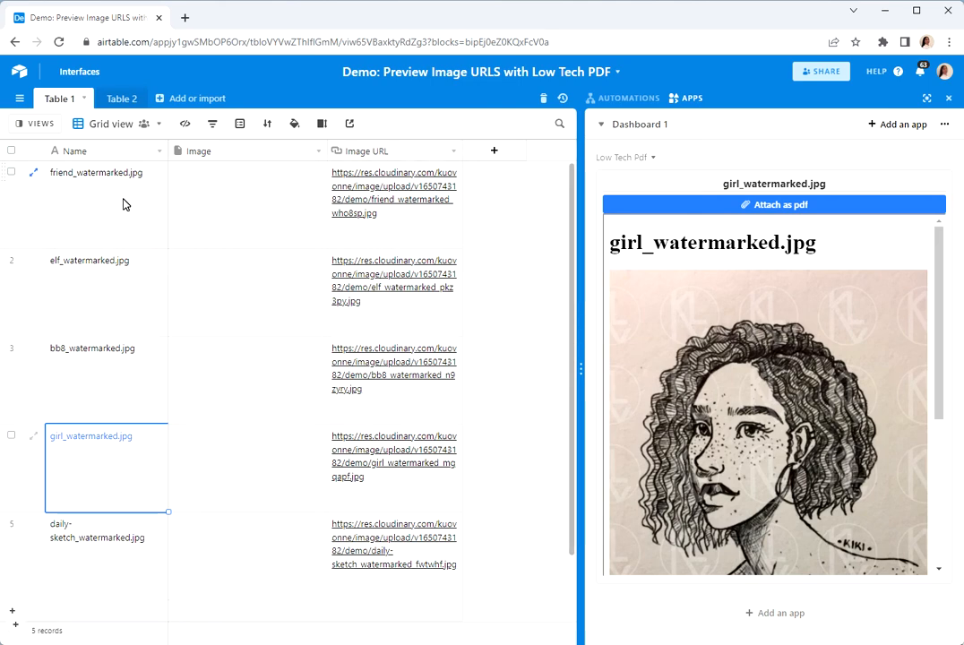
pyautogui.moveTo(499, 339)
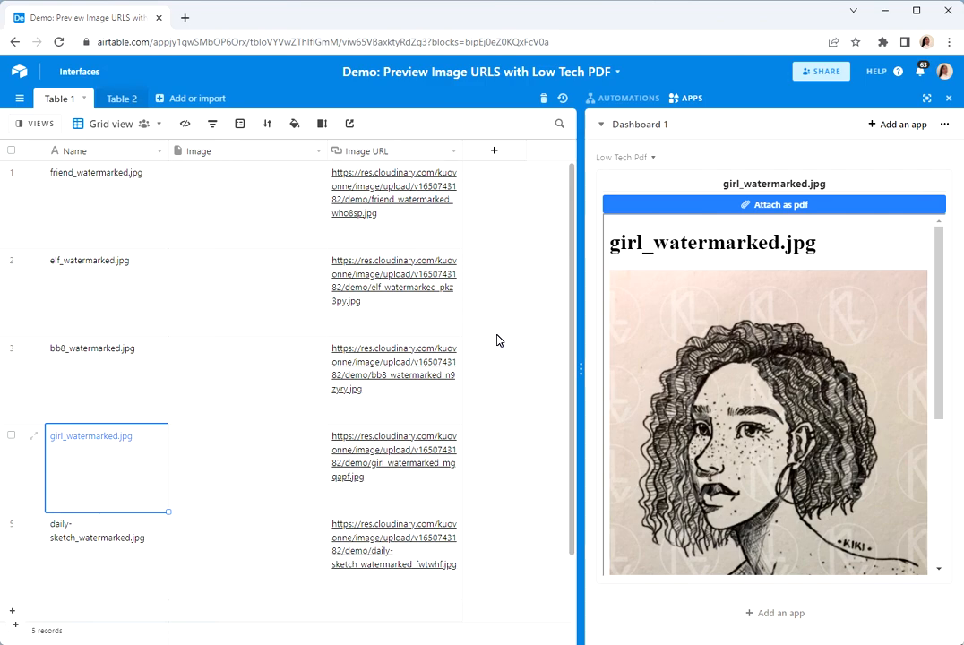